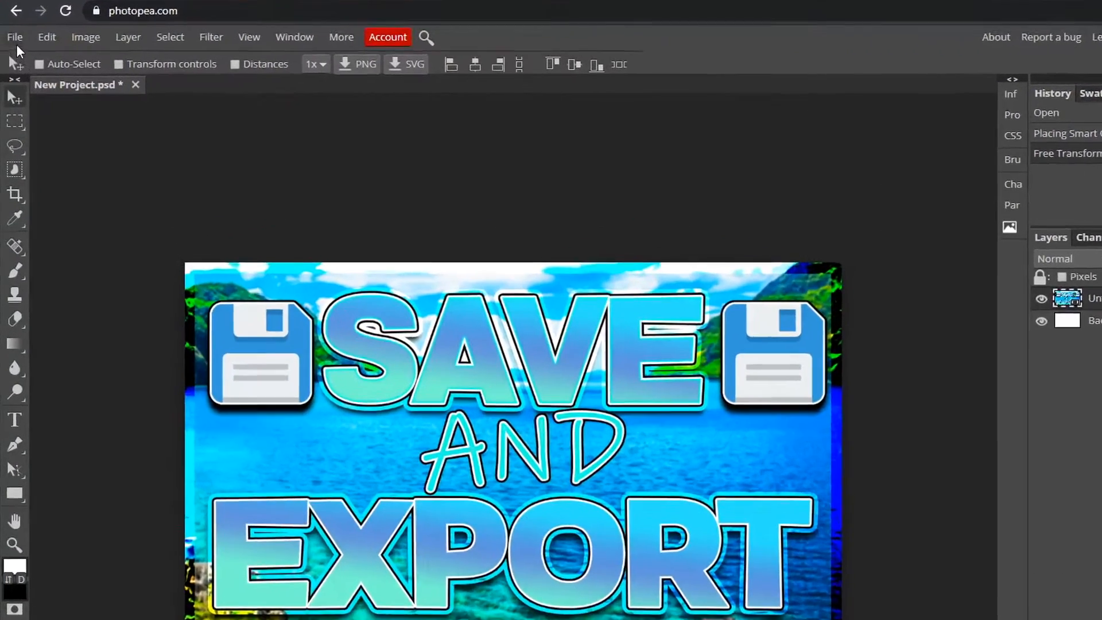
- Show the File menu's Export as formats (PNG, JPG, PDF) for the thumbnail
left_click(14, 37)
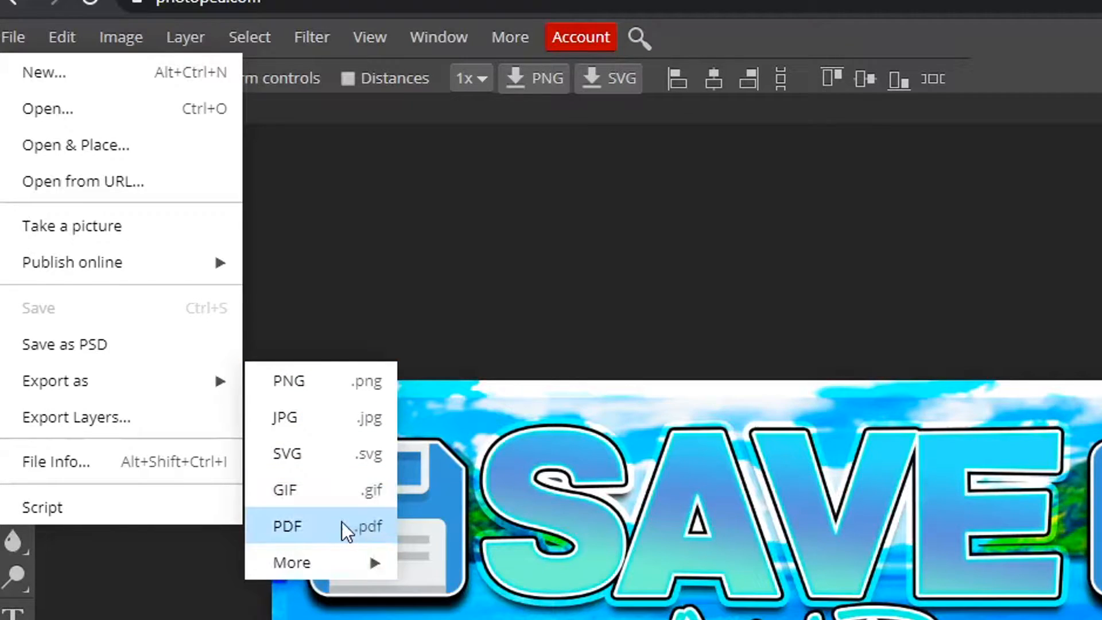
mouse_move(344, 492)
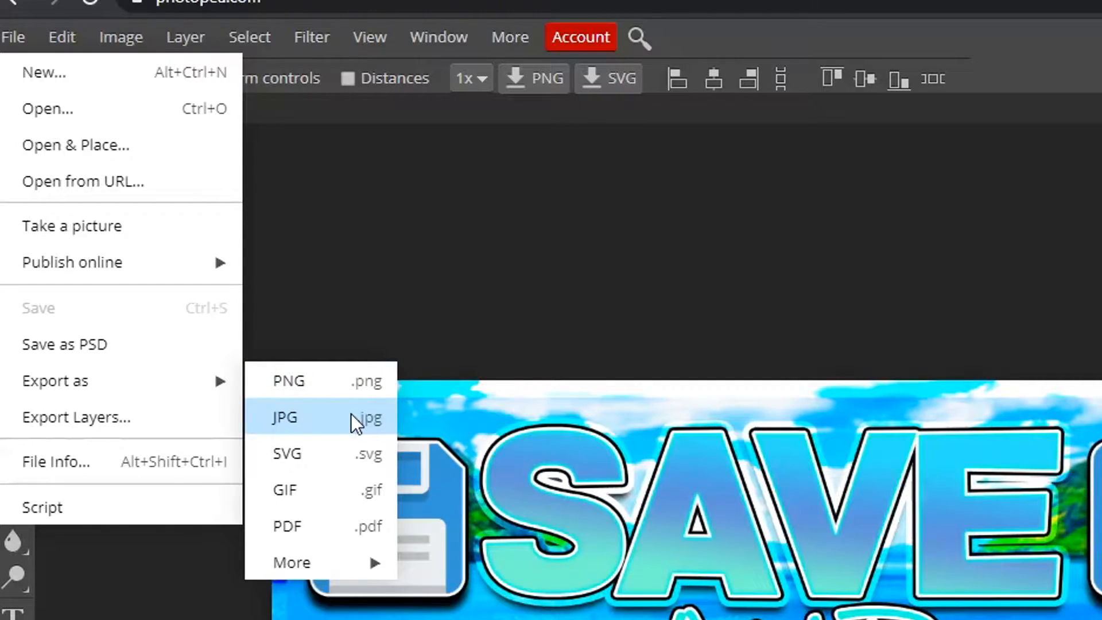
mouse_move(370, 386)
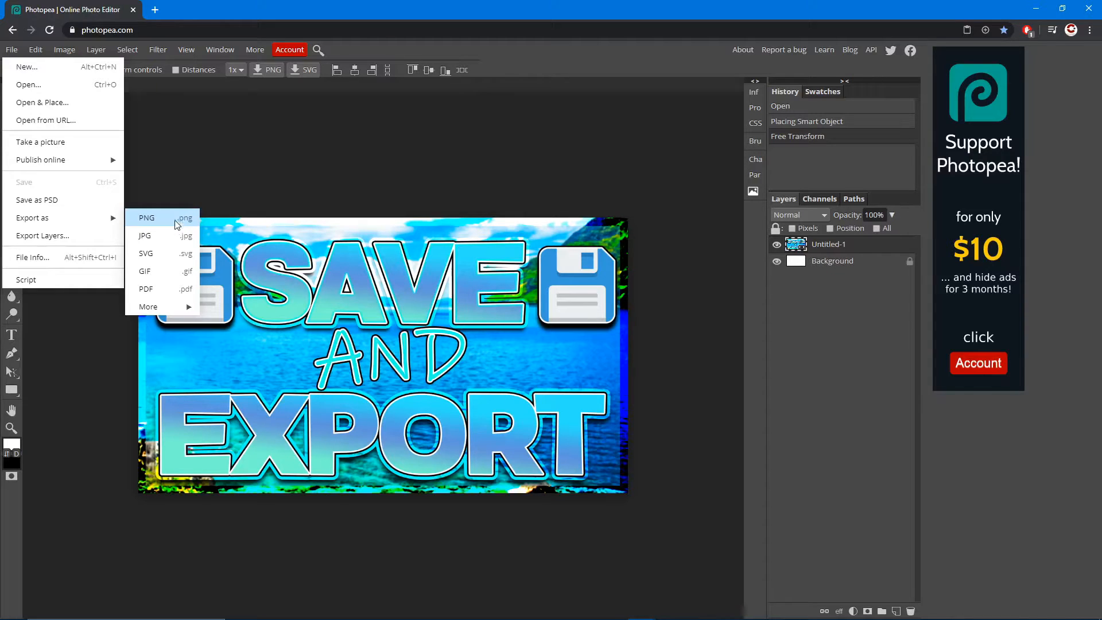
mouse_move(160, 232)
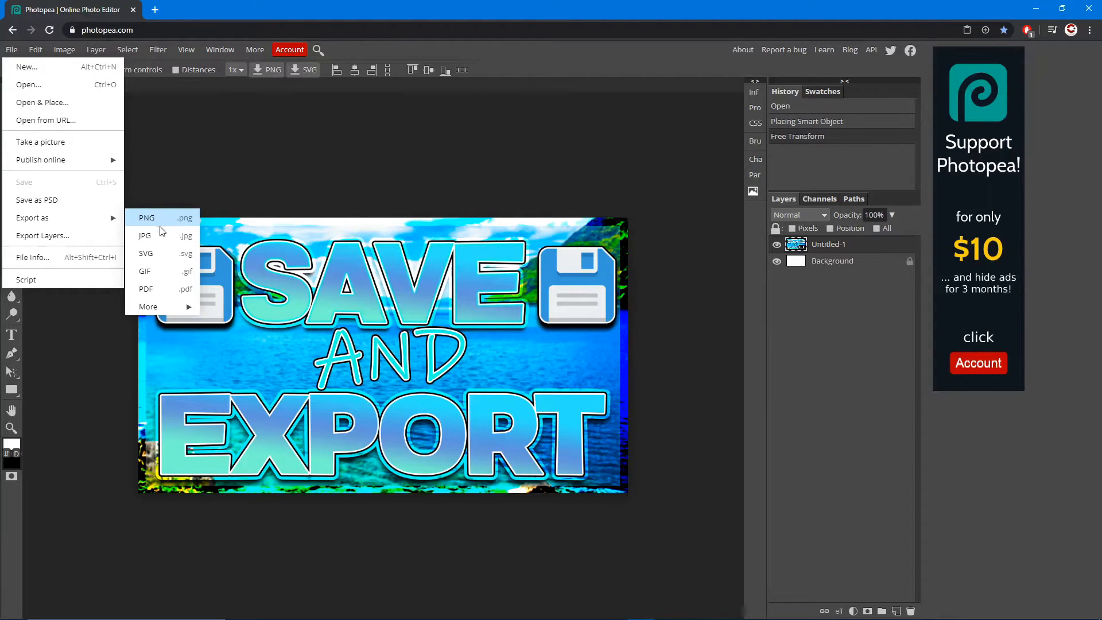
mouse_move(175, 223)
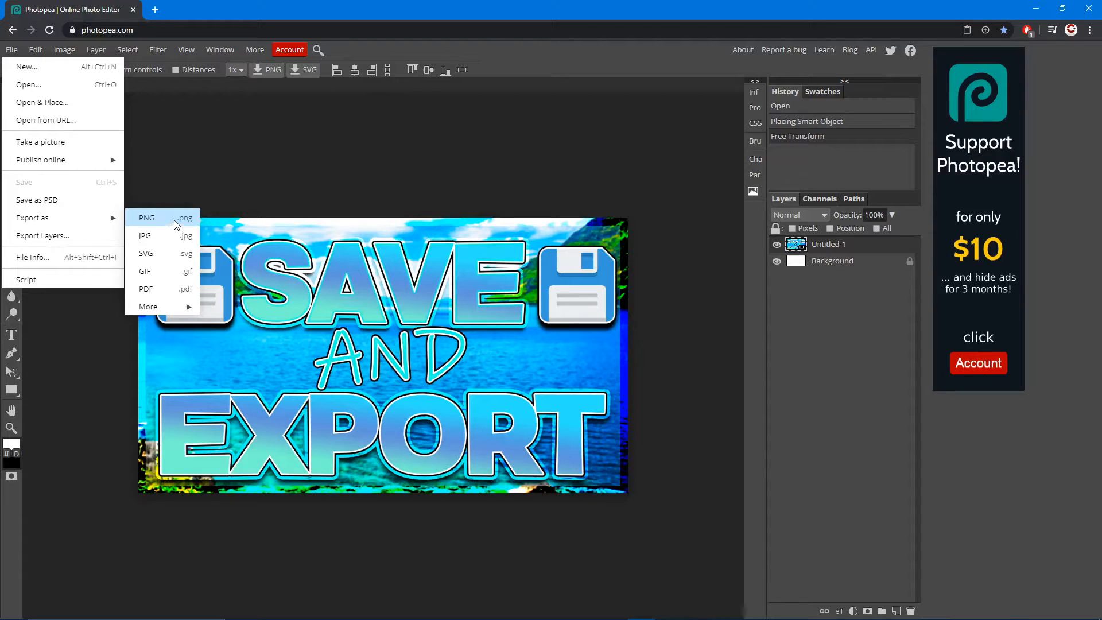
- Export as PNG at 1280×720 with quality lowered to 34% and download it
left_click(147, 217)
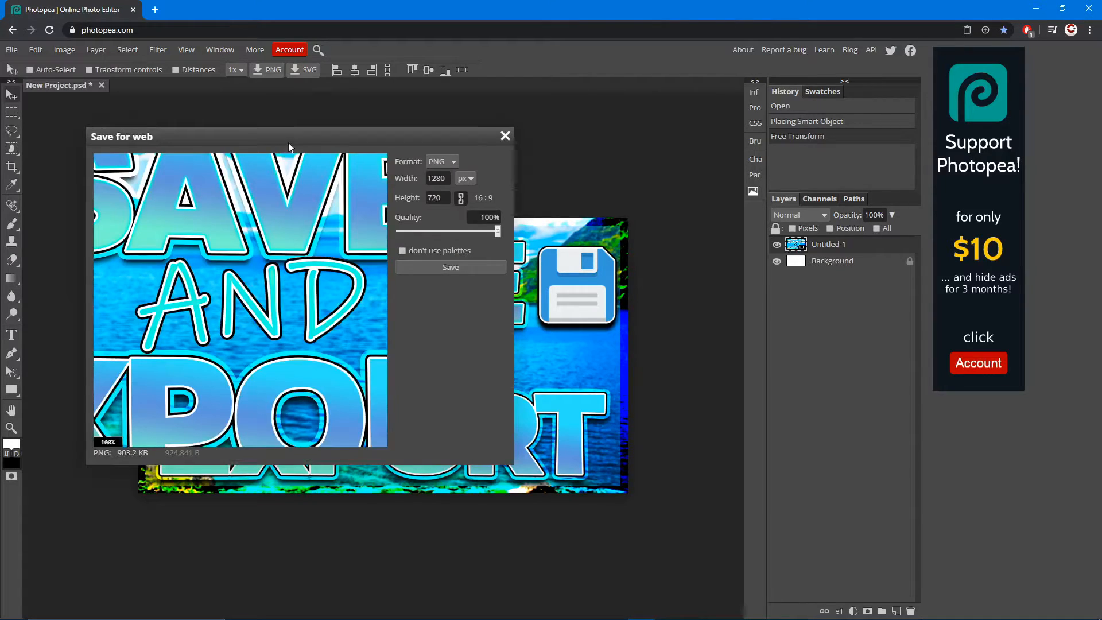
left_click(434, 197)
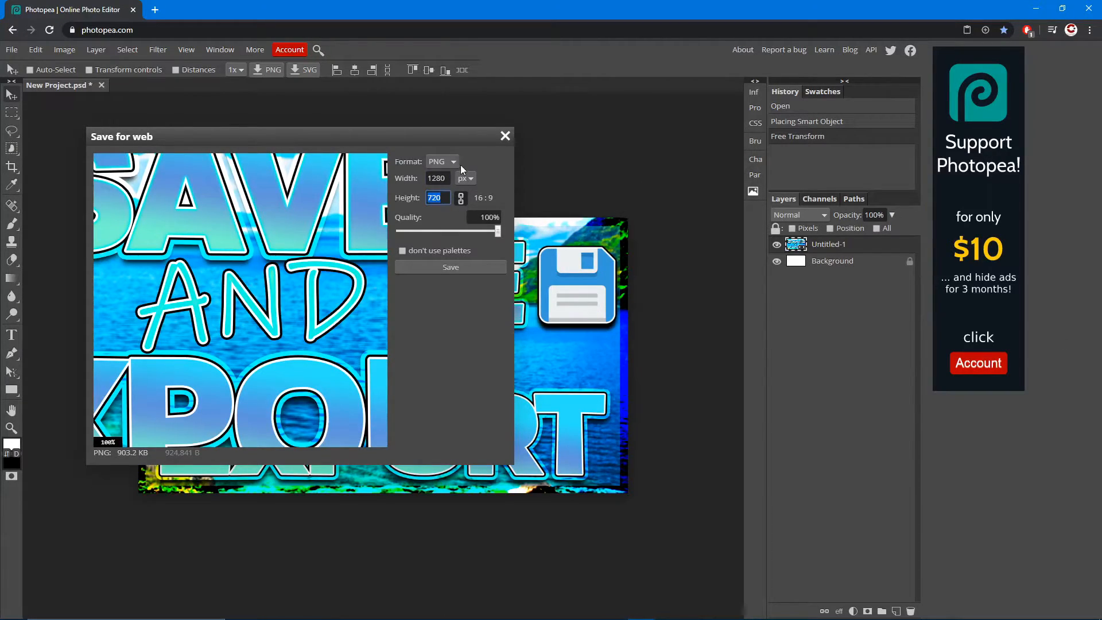
left_click(441, 161)
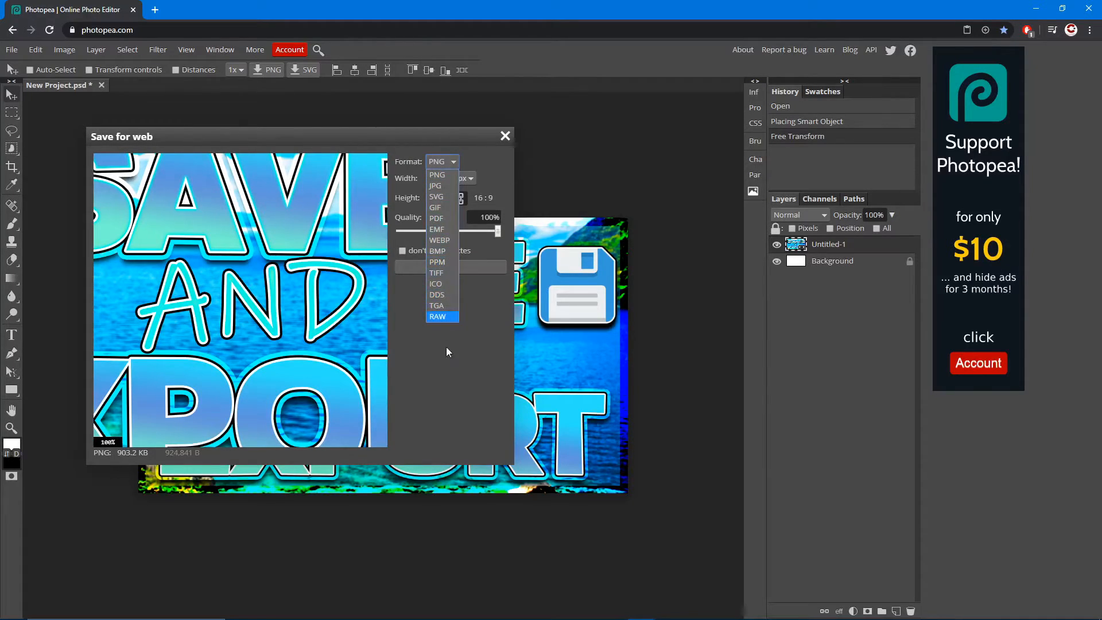
left_click(436, 175)
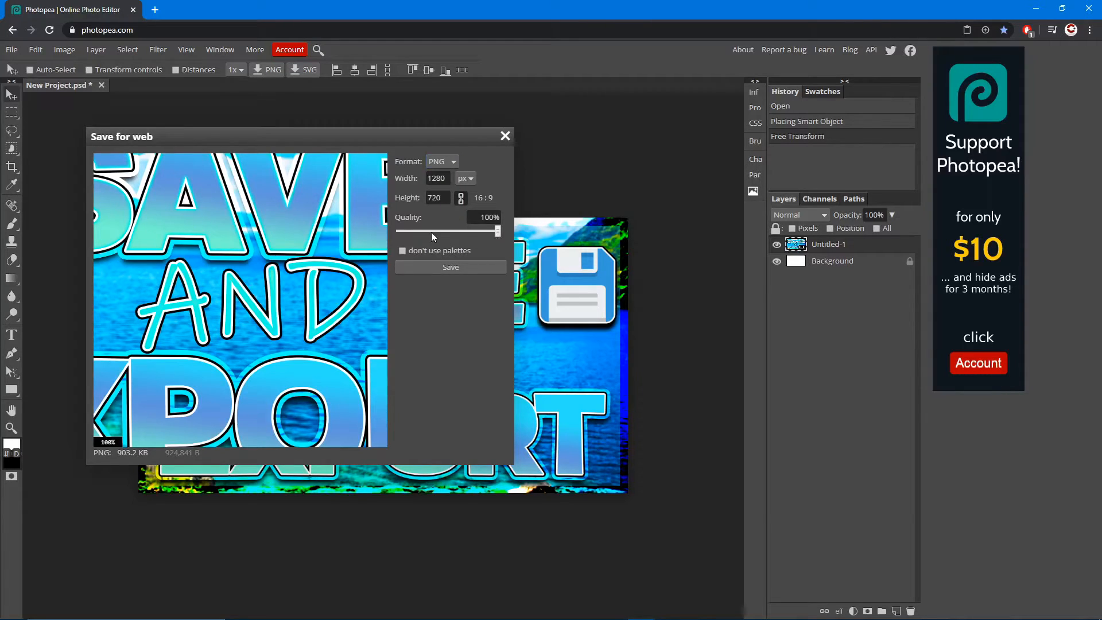
left_click_drag(498, 231, 433, 231)
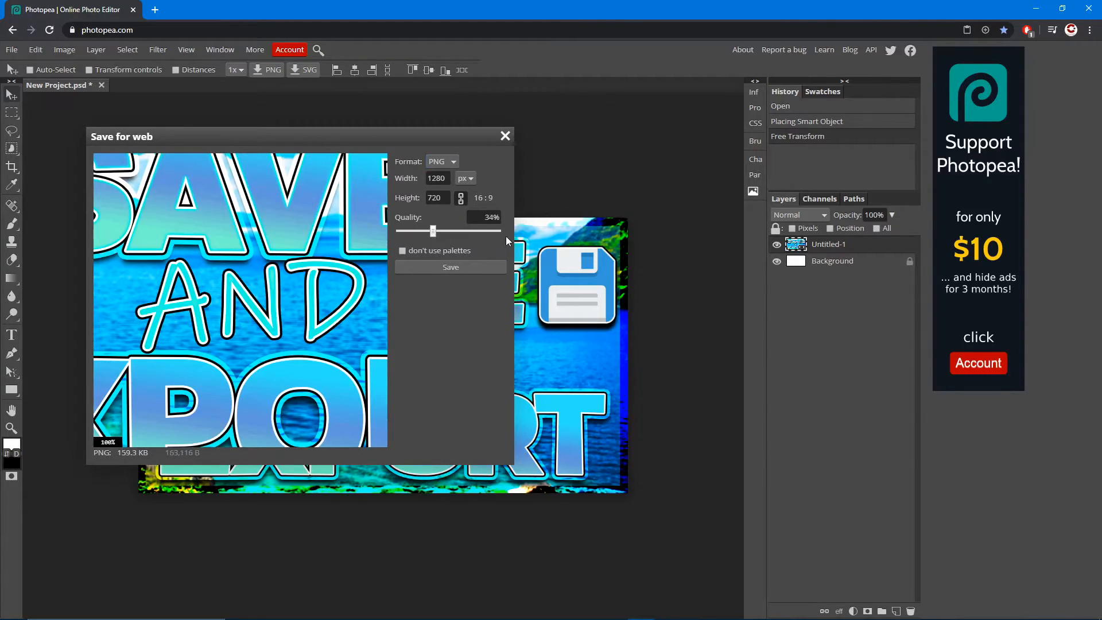
left_click(451, 267)
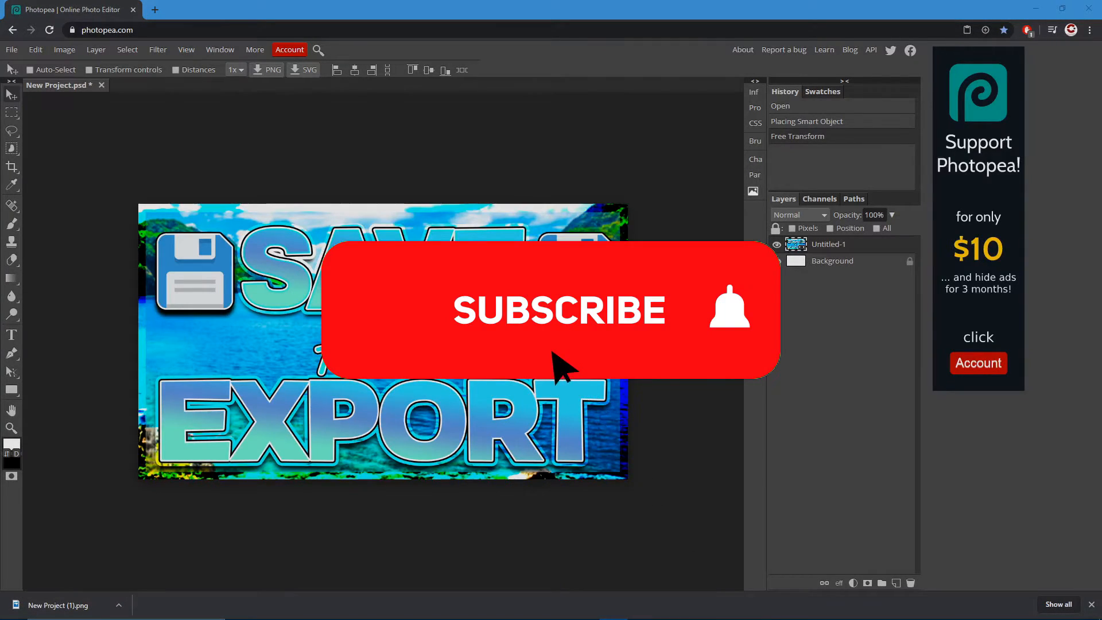
- Place the exported PNG as a layer over hidden Untitled-1 and save as PSD
left_click(559, 310)
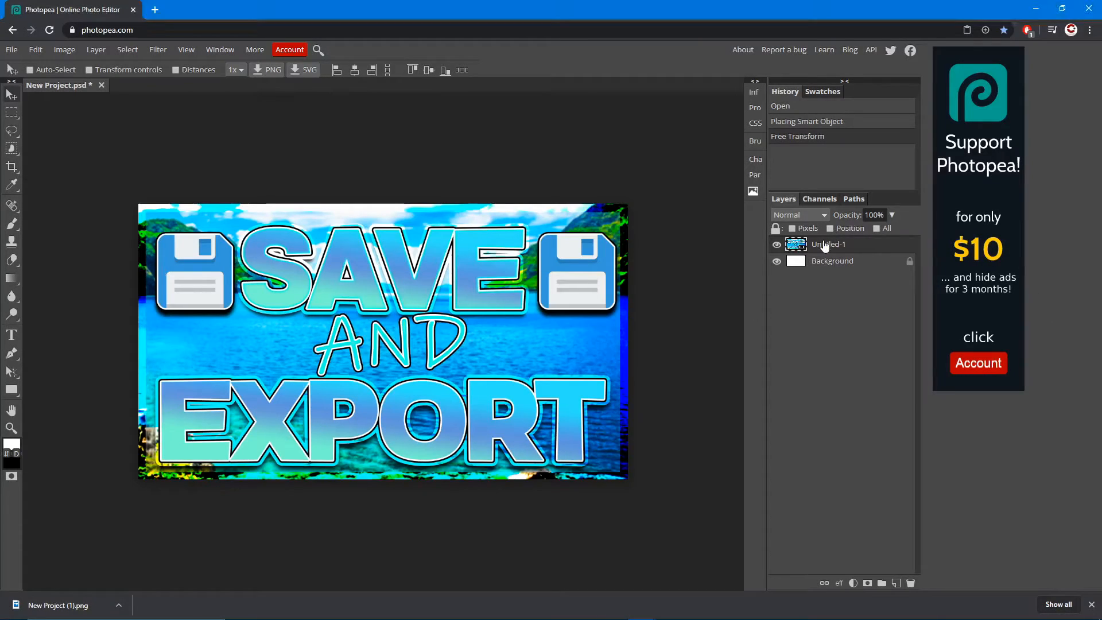
left_click(777, 244)
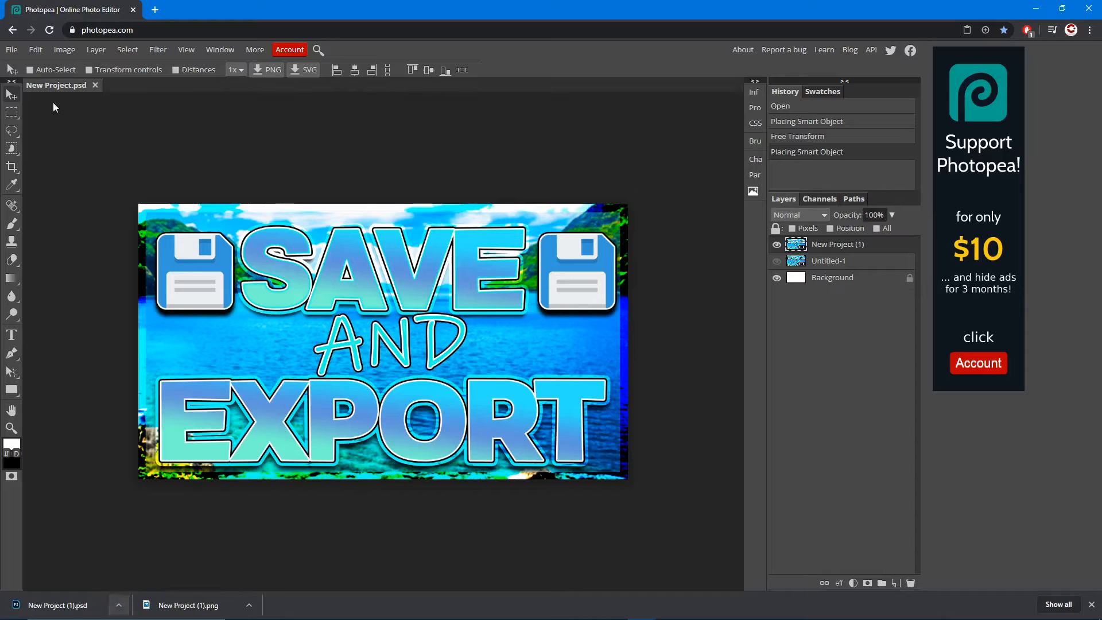
- Reopen the downloaded New Project (1).psd as a second document tab
left_click(10, 49)
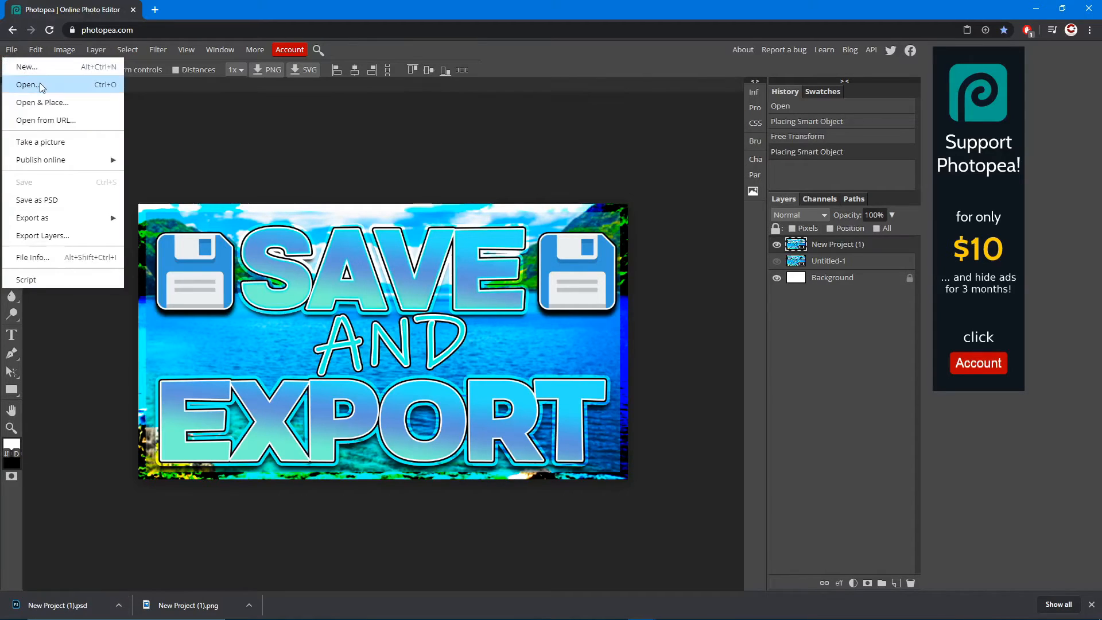
left_click(28, 85)
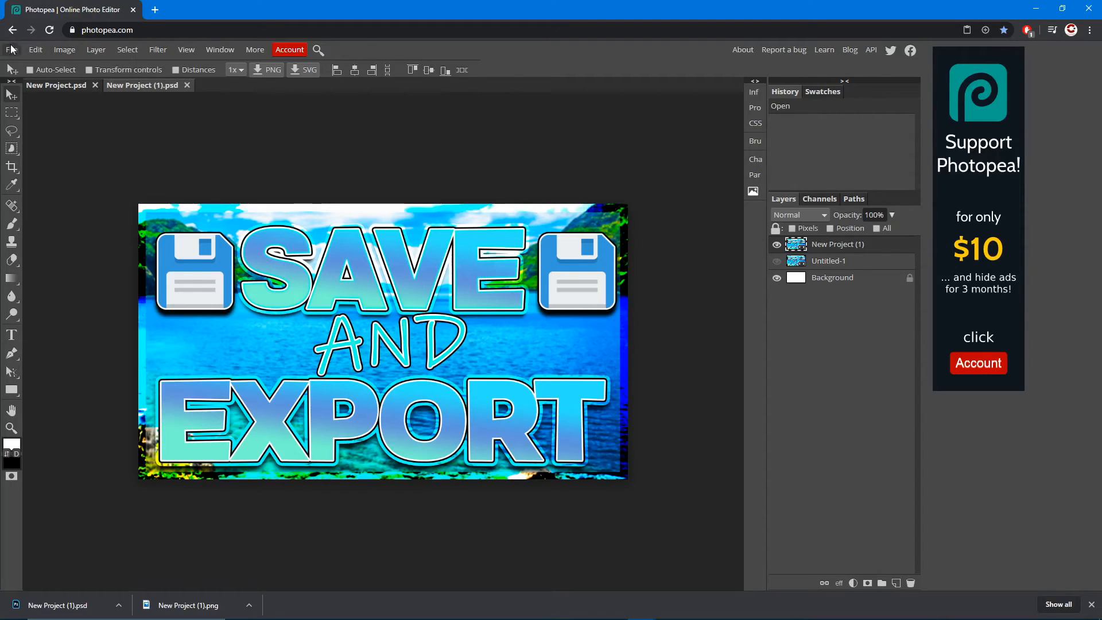
left_click(12, 50)
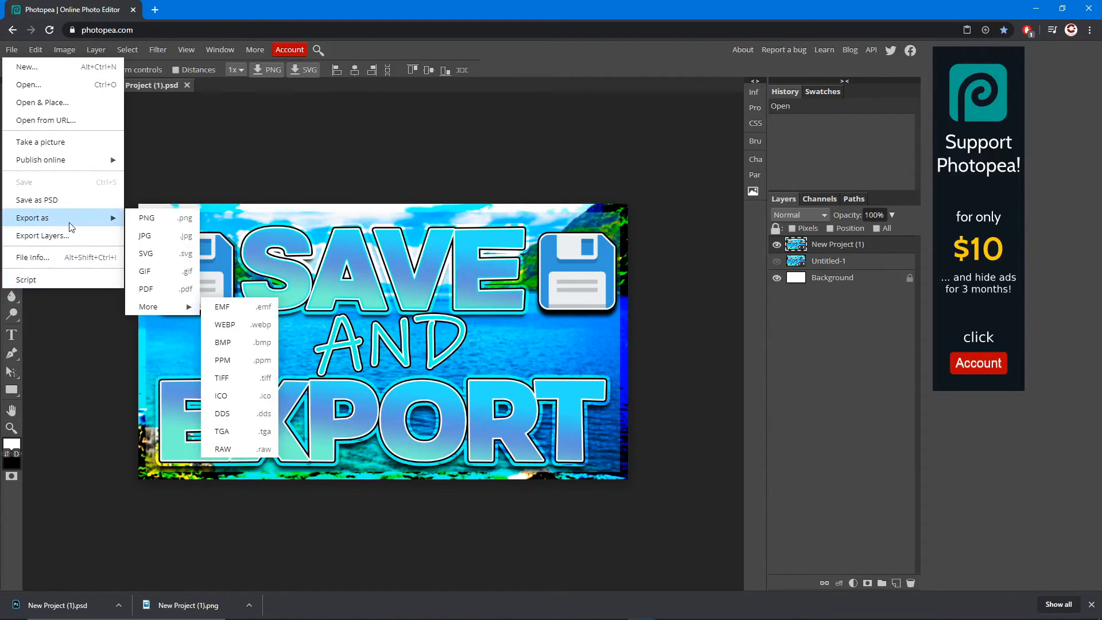
mouse_move(42, 102)
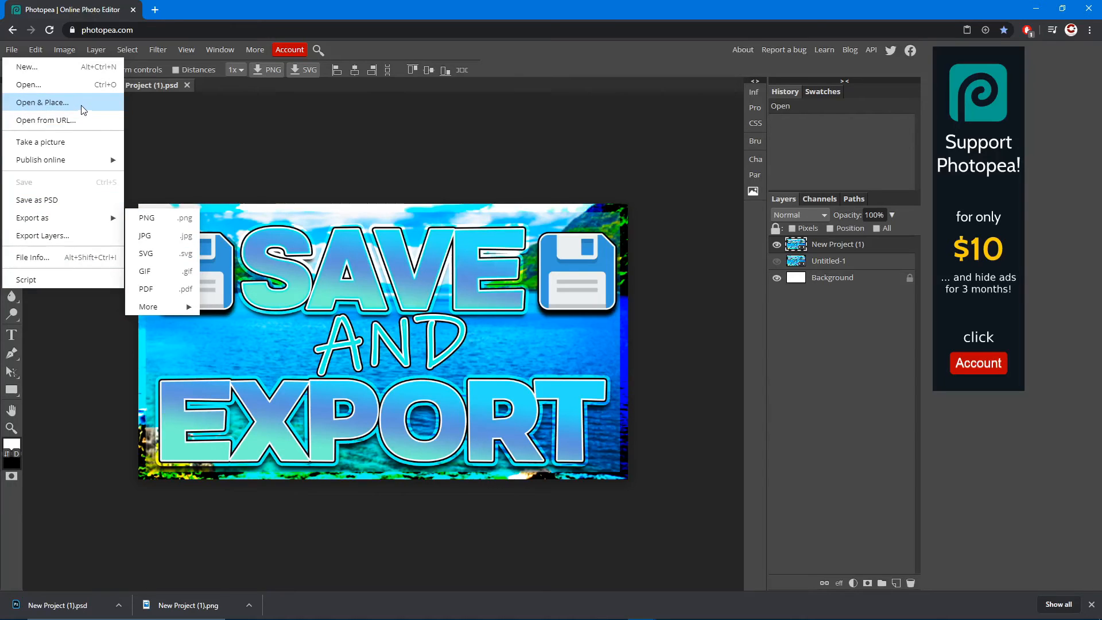